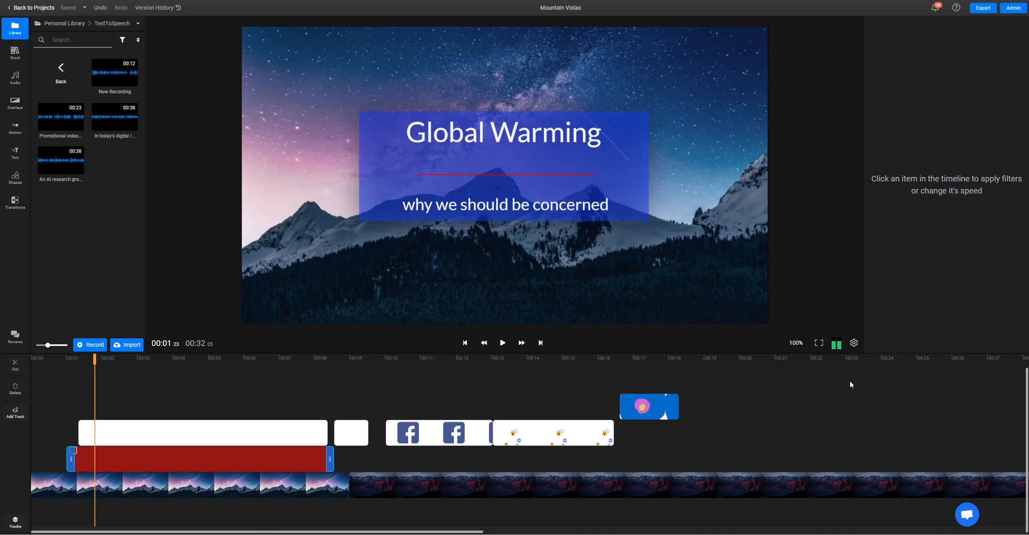
mouse_move(460, 457)
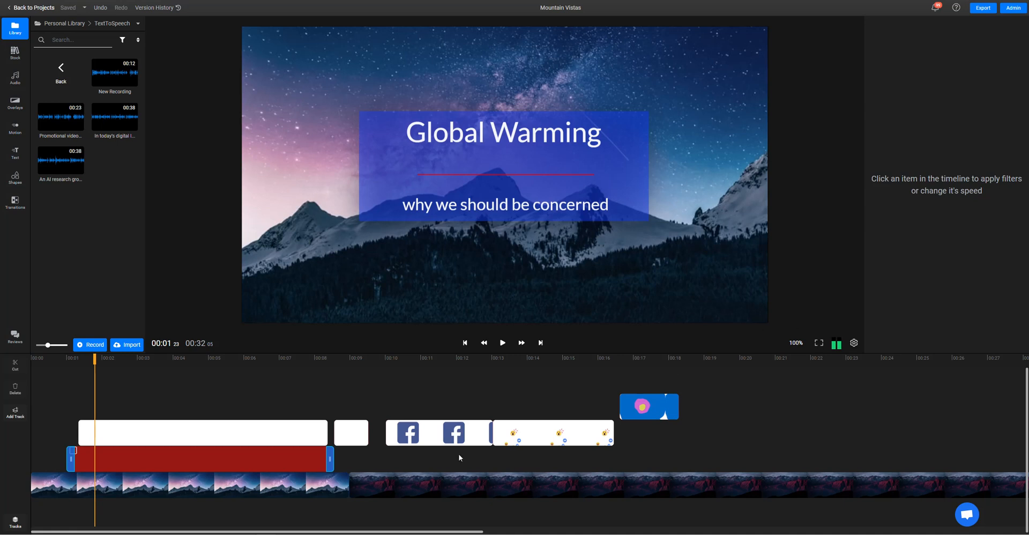
- Start an AI Text To Speech import and choose the British English voice Amy
click(127, 344)
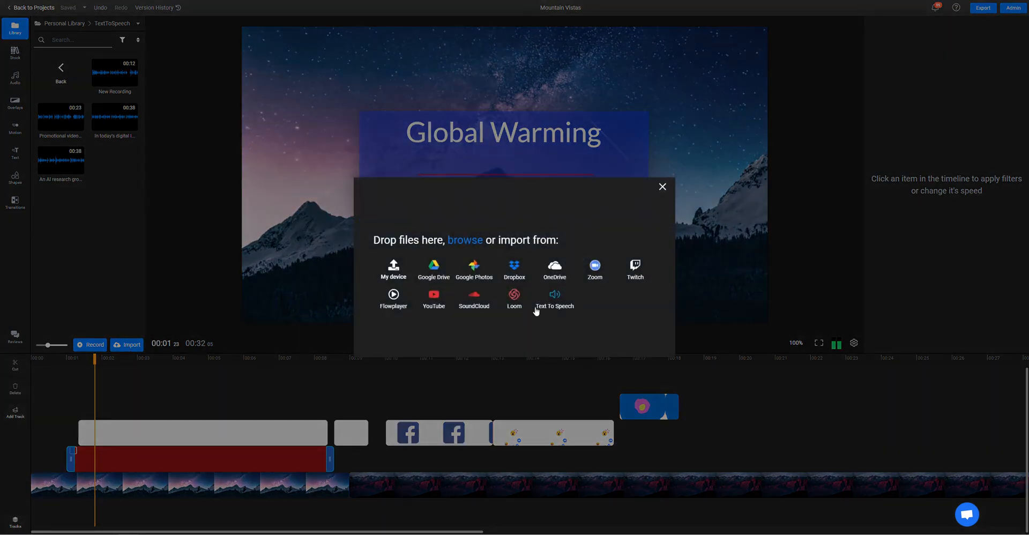
click(553, 300)
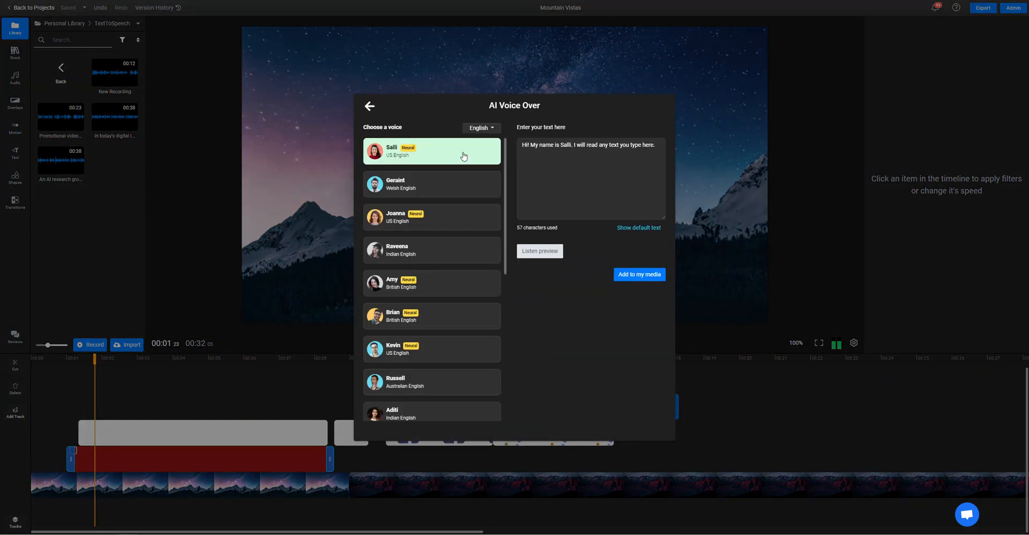
mouse_move(468, 141)
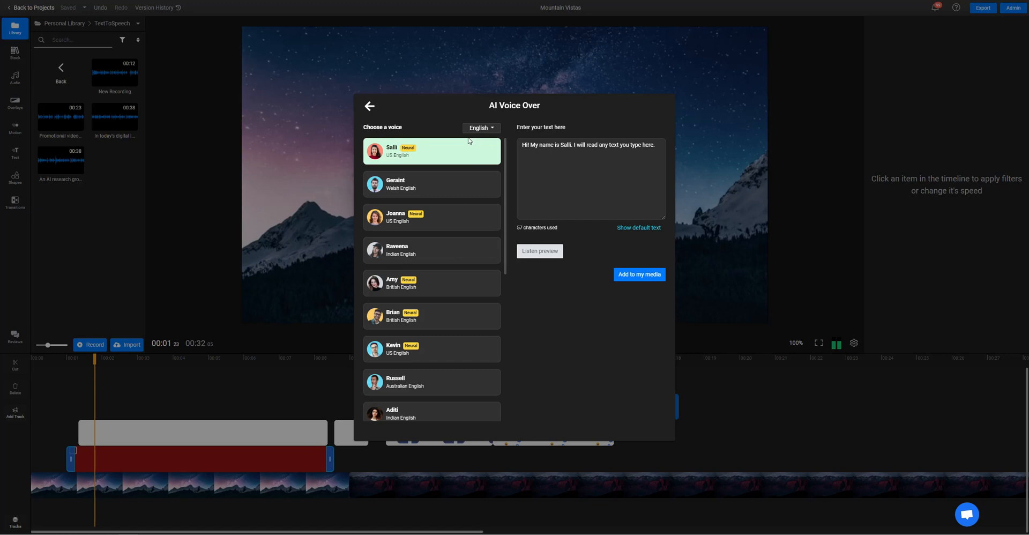
mouse_move(438, 136)
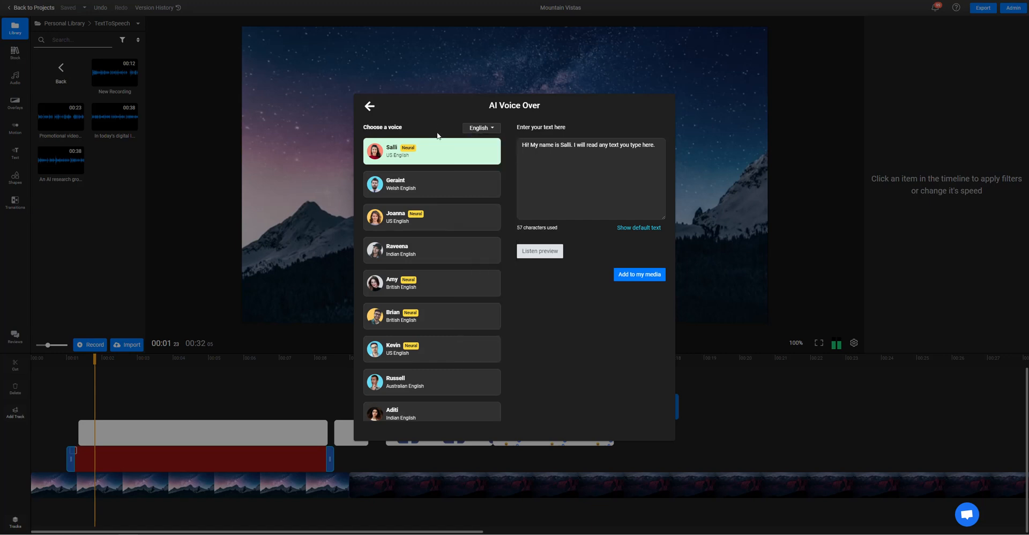
mouse_move(455, 291)
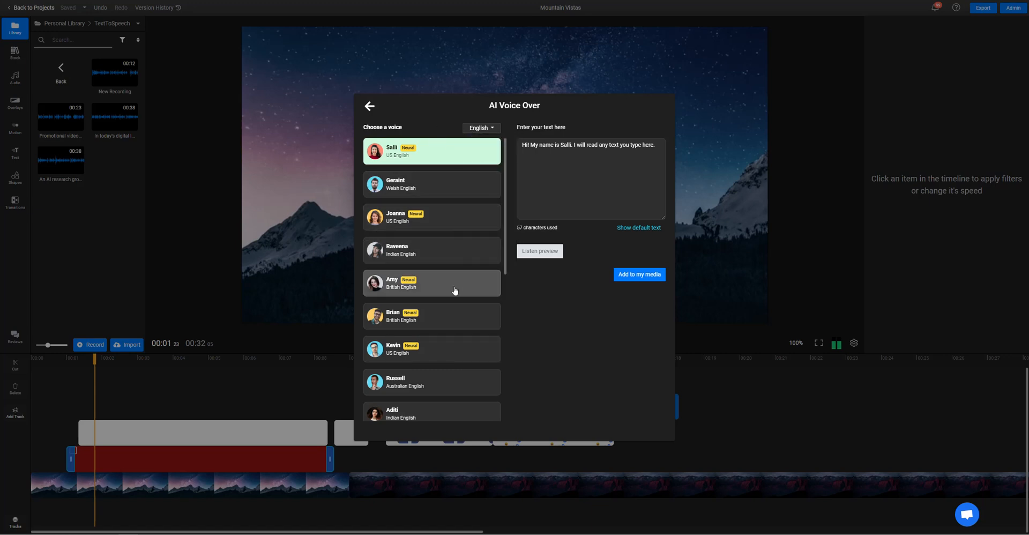
click(431, 282)
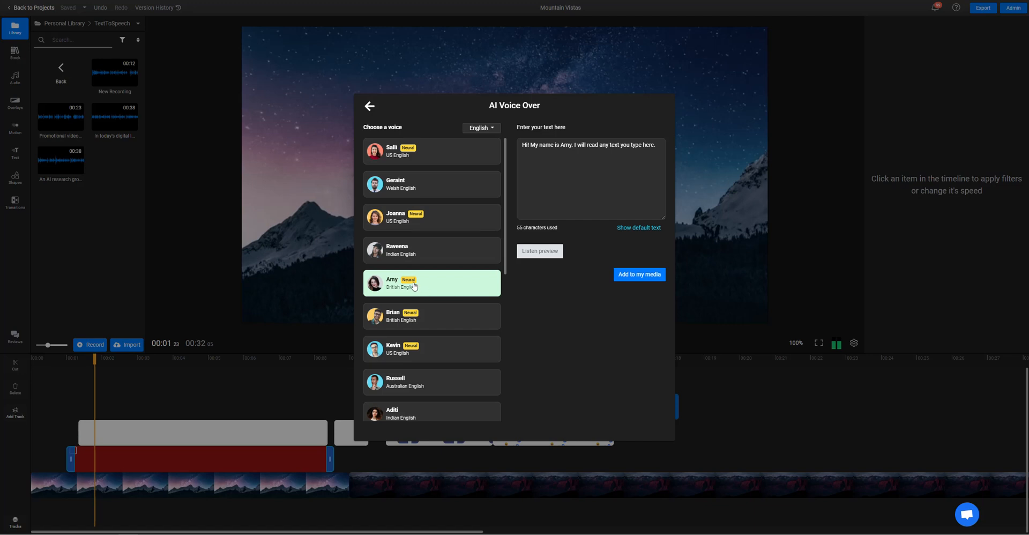
mouse_move(519, 297)
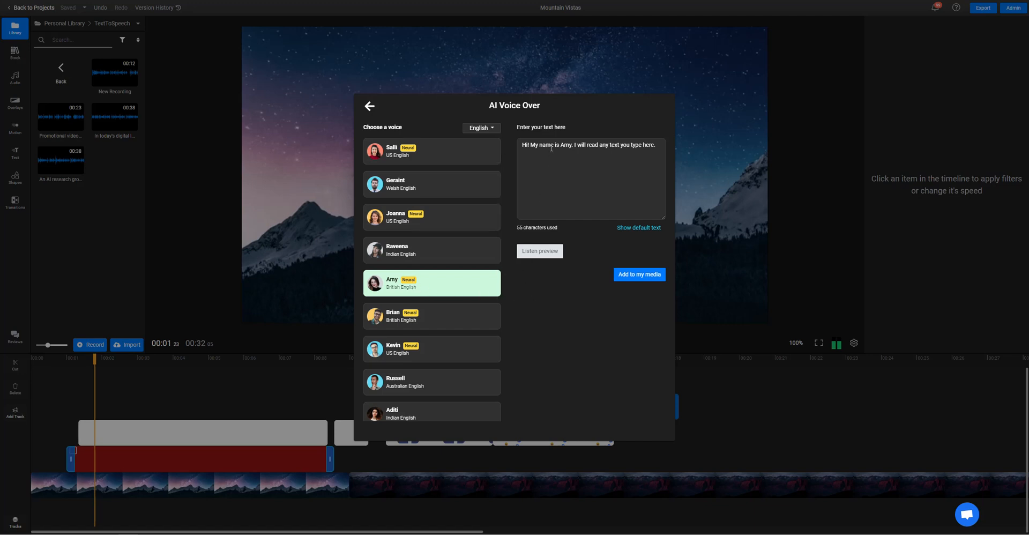
- Enter the 'Global warming usually refers to human-induced warming...' passage and generate its spoken preview
text(Global warming usually refers to human-induced warming of the Earth system, whereas climate change can refer to natural as well as anthropogenic change. The two terms are often used interchangeably)
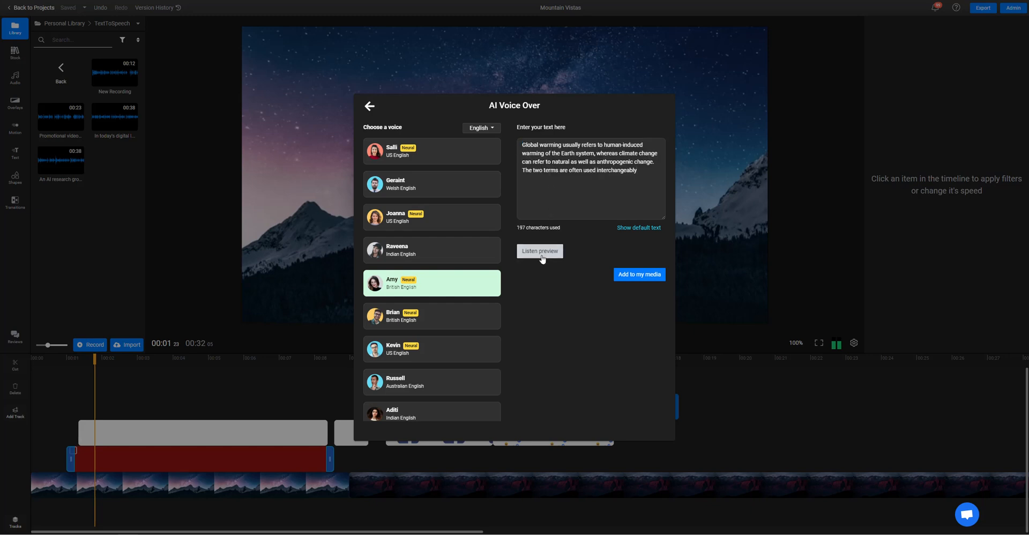
click(539, 250)
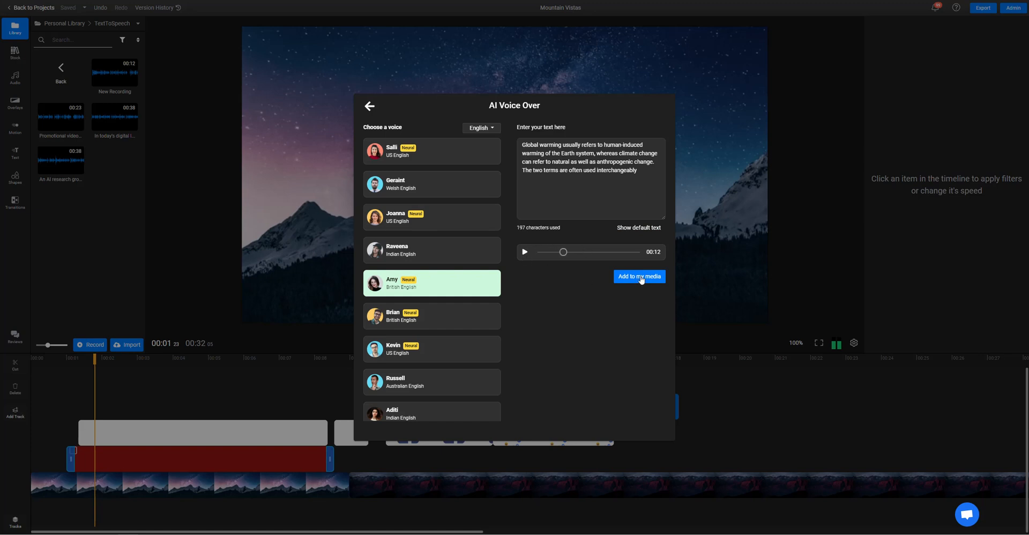
- Add the 12-second voiceover to my media and play the timeline to check the new audio track
click(637, 276)
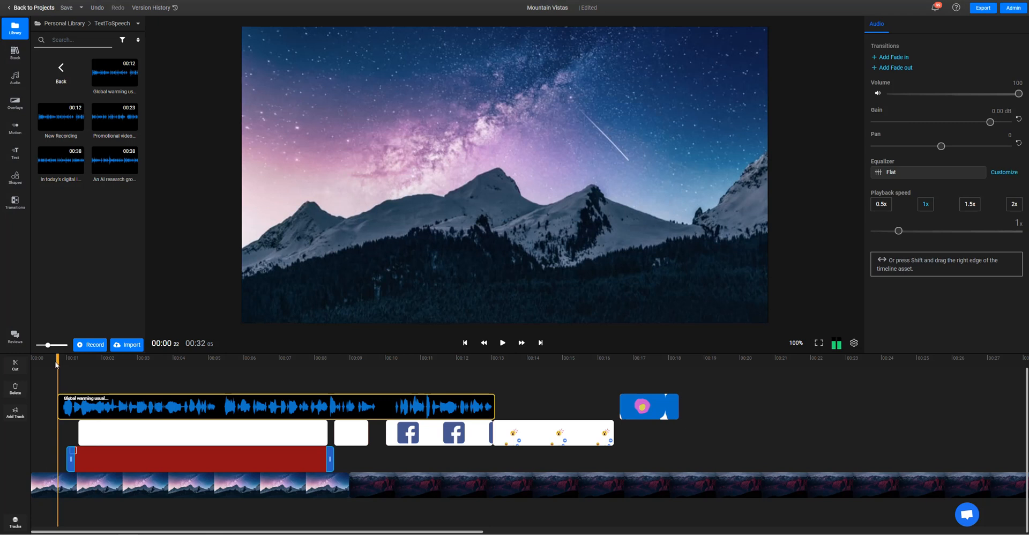
click(501, 342)
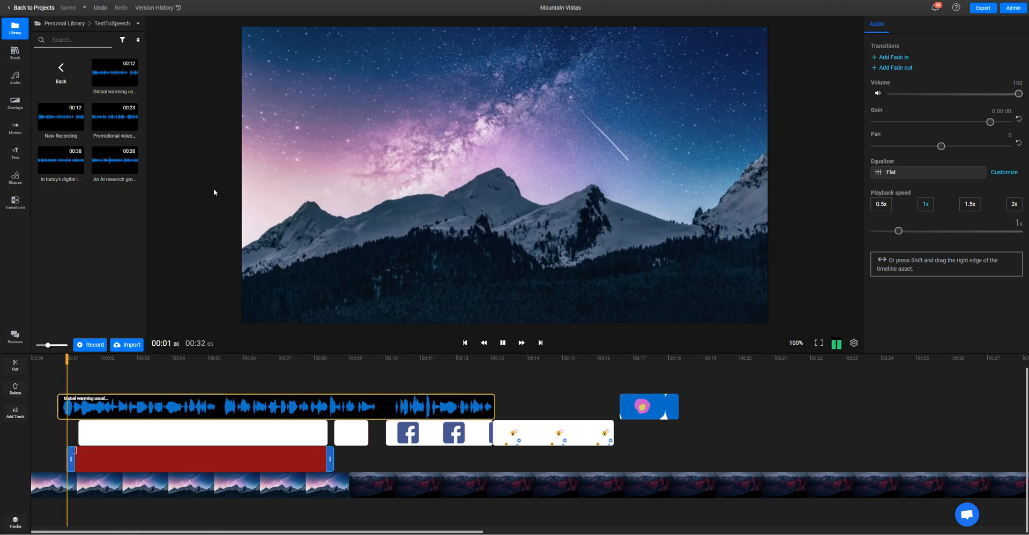
click(503, 342)
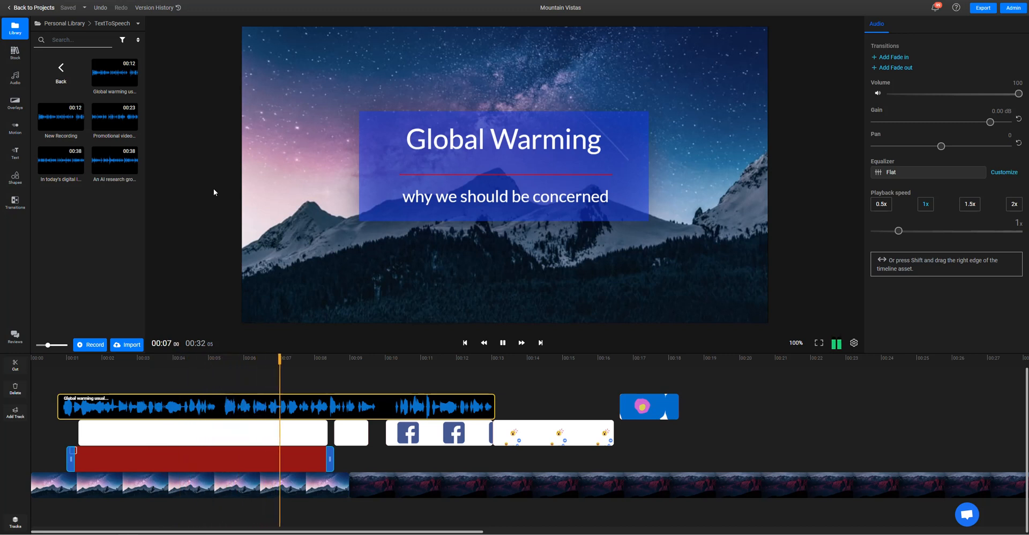
click(502, 342)
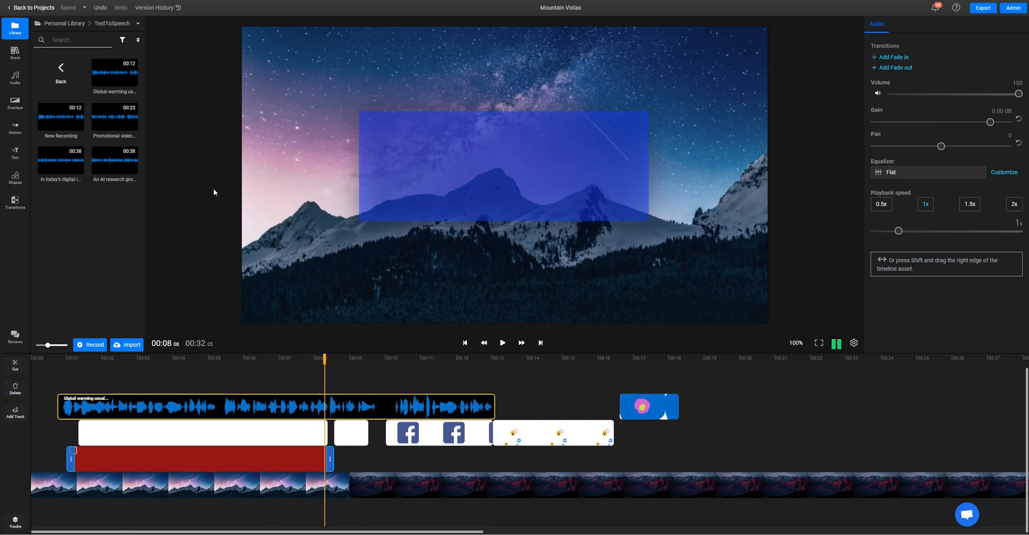
mouse_move(194, 198)
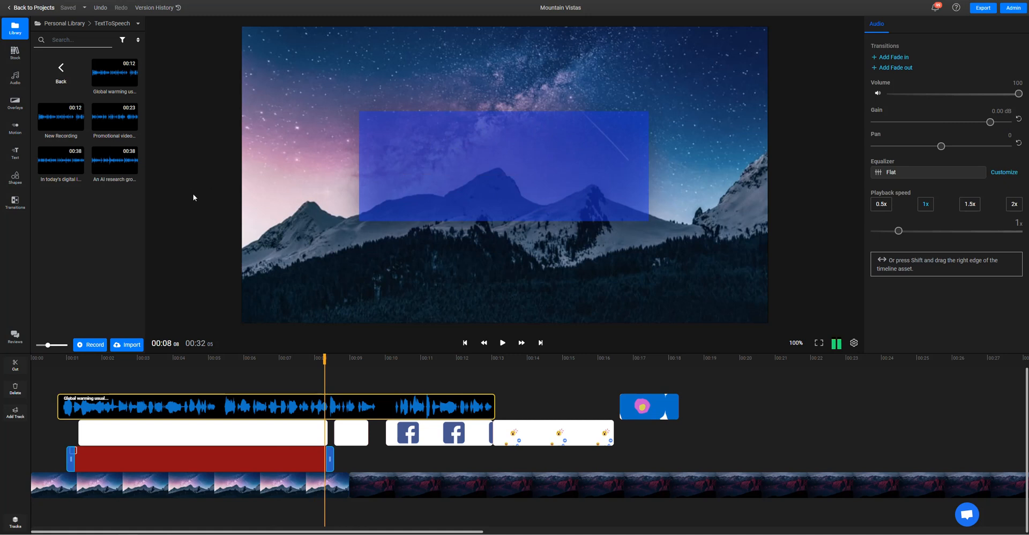
mouse_move(178, 202)
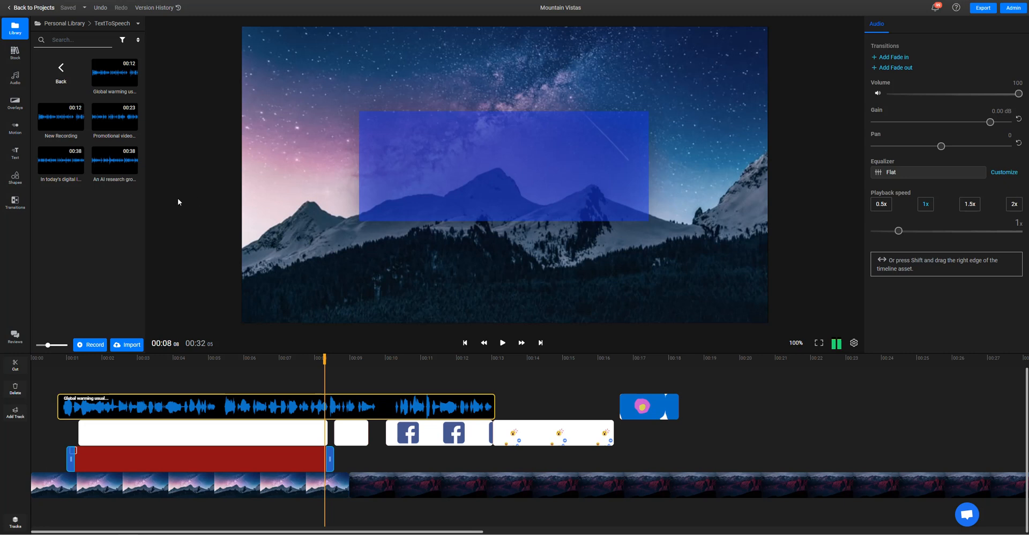
mouse_move(186, 203)
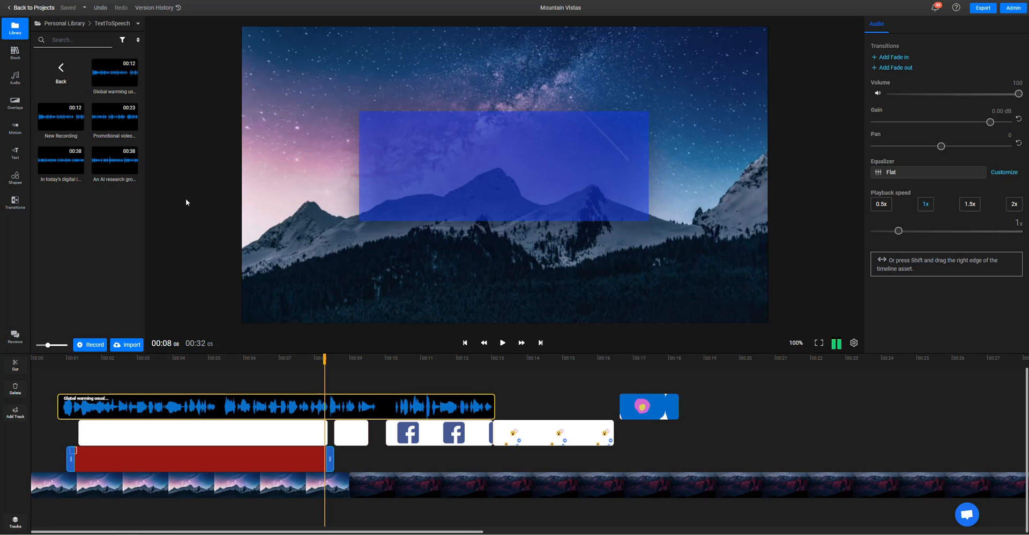
mouse_move(435, 78)
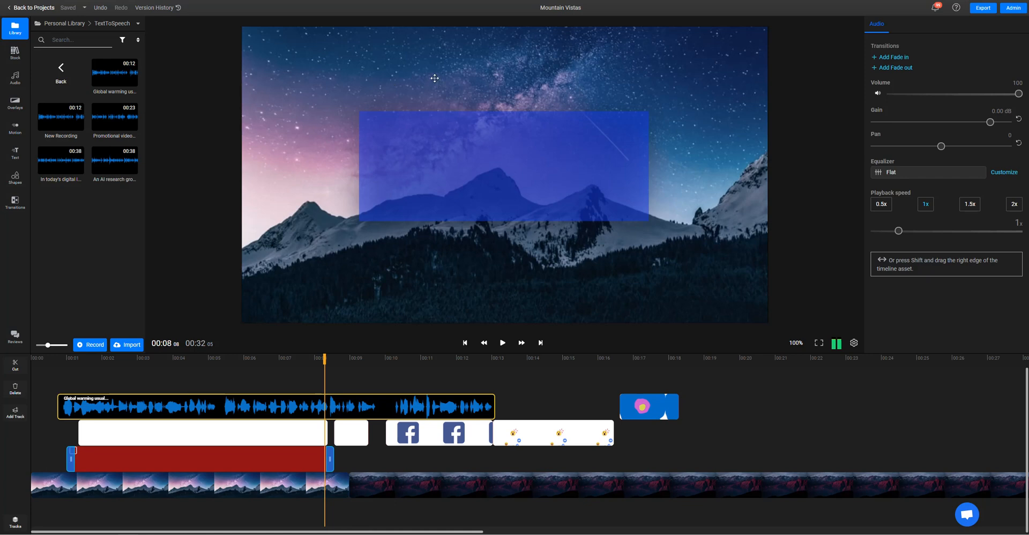